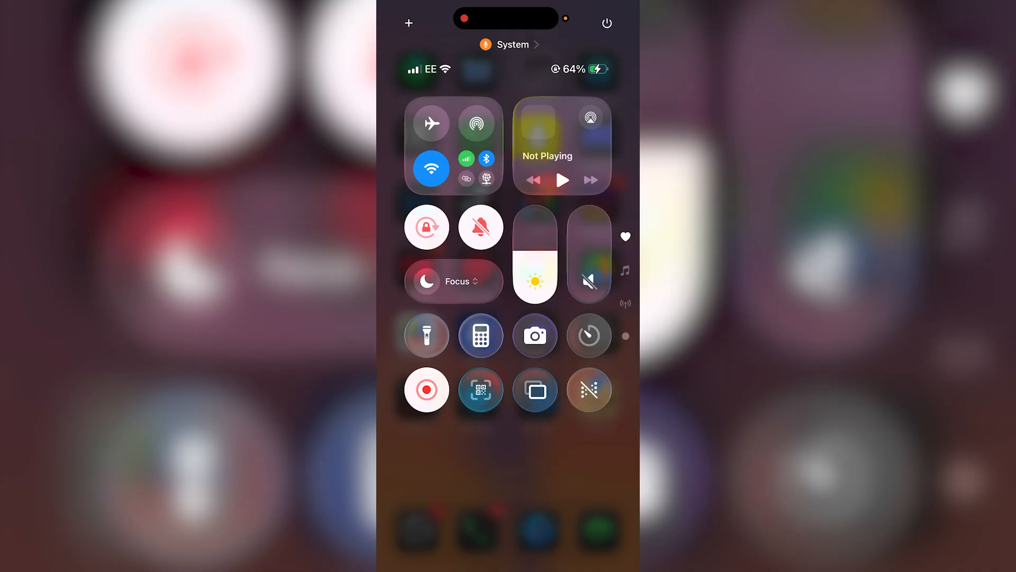
Step: Switch Airplane Mode on and then back off from Control Centre
{"action": "left_click", "coordinate": [431, 123]}
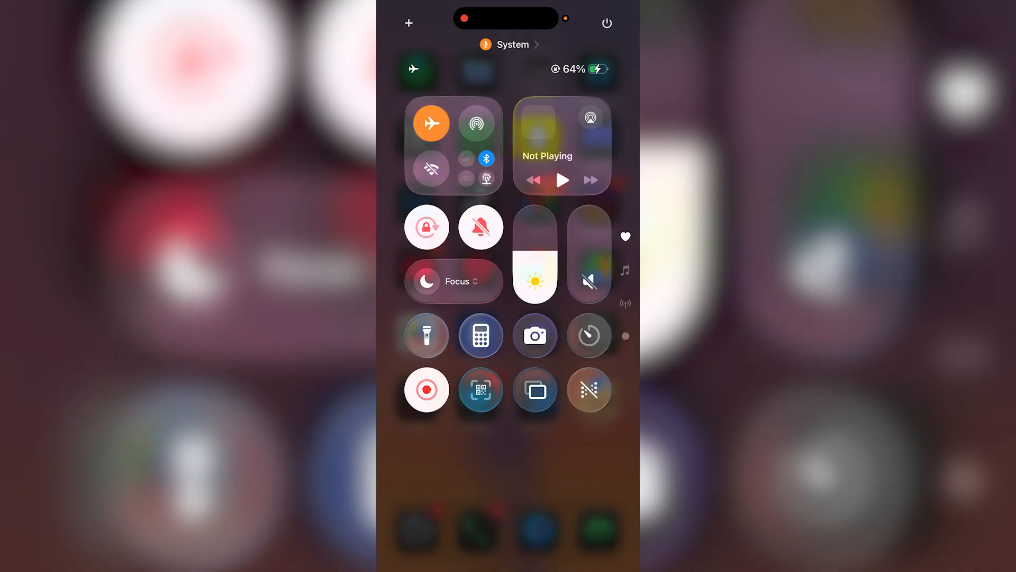
{"action": "left_click", "coordinate": [430, 123]}
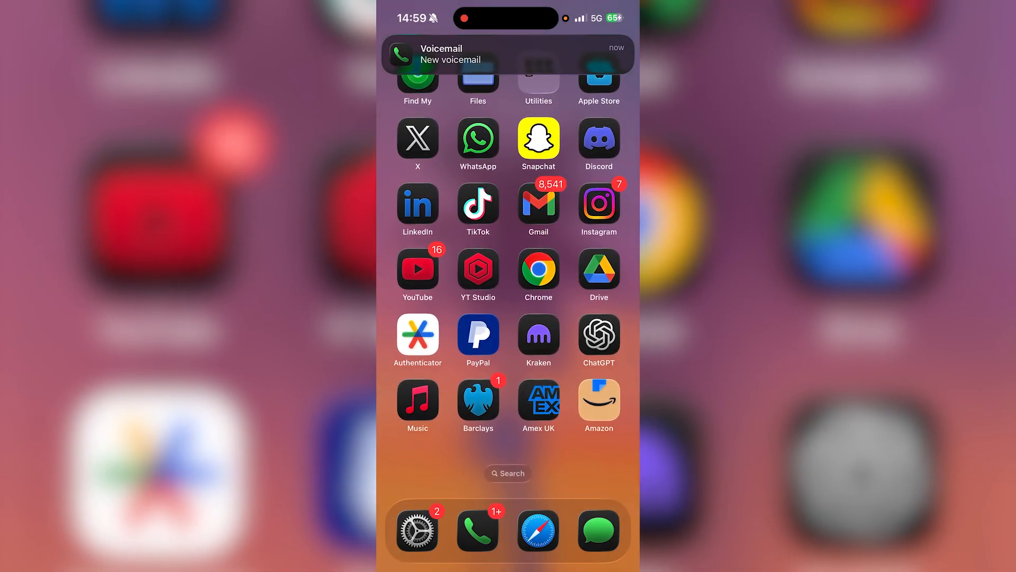
Step: Go to Settings > General > iPhone Storage showing 239.23 GB of 256 GB used
{"action": "left_click", "coordinate": [417, 530]}
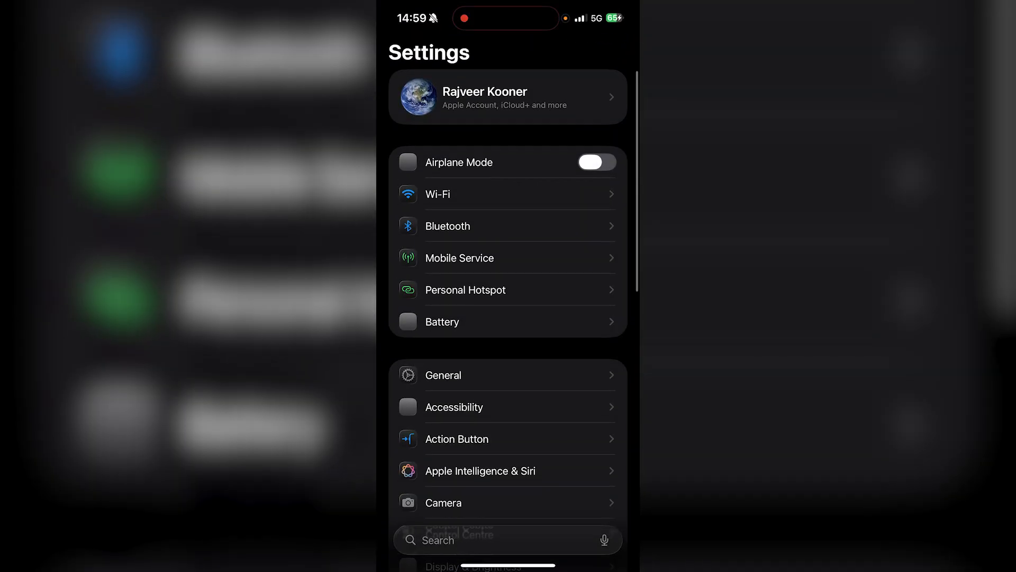
{"action": "left_click", "coordinate": [443, 375]}
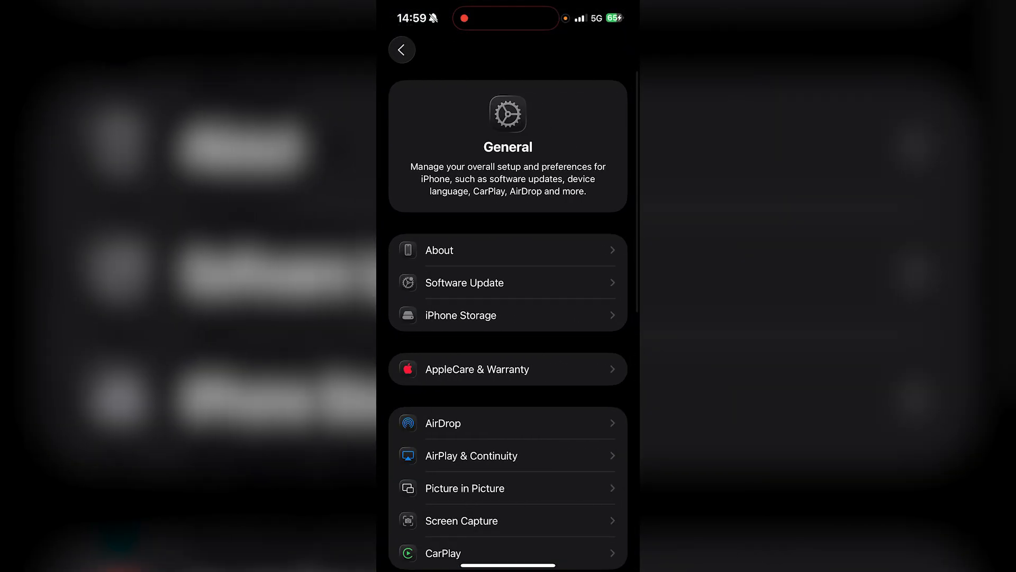
{"action": "left_click", "coordinate": [461, 316]}
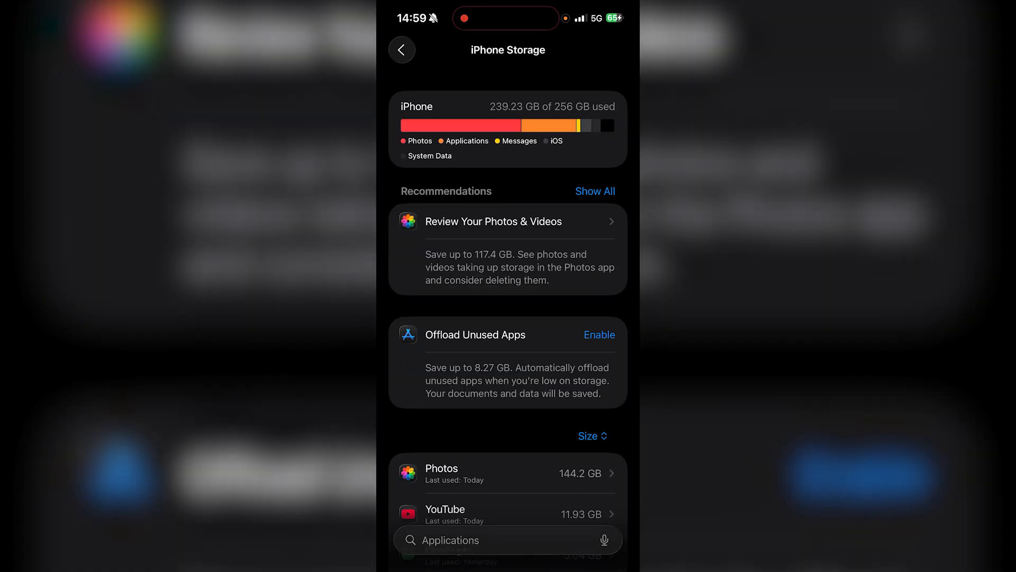
Step: Search the app list for 'Mai' and show the Mail app's storage details with Offload App
{"action": "scroll", "scroll_direction": "down", "scroll_amount": 3}
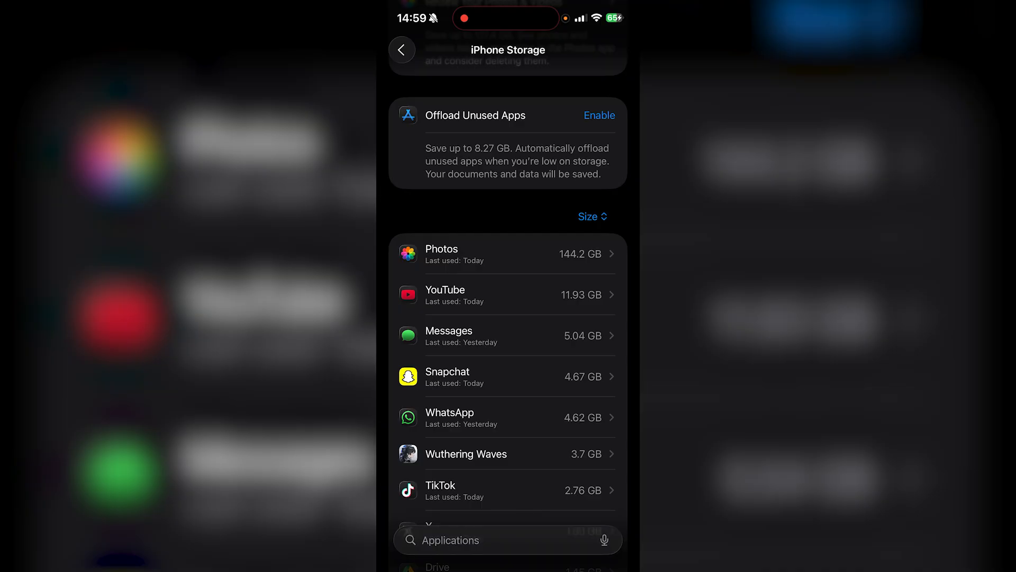
{"action": "type", "text": "Mail"}
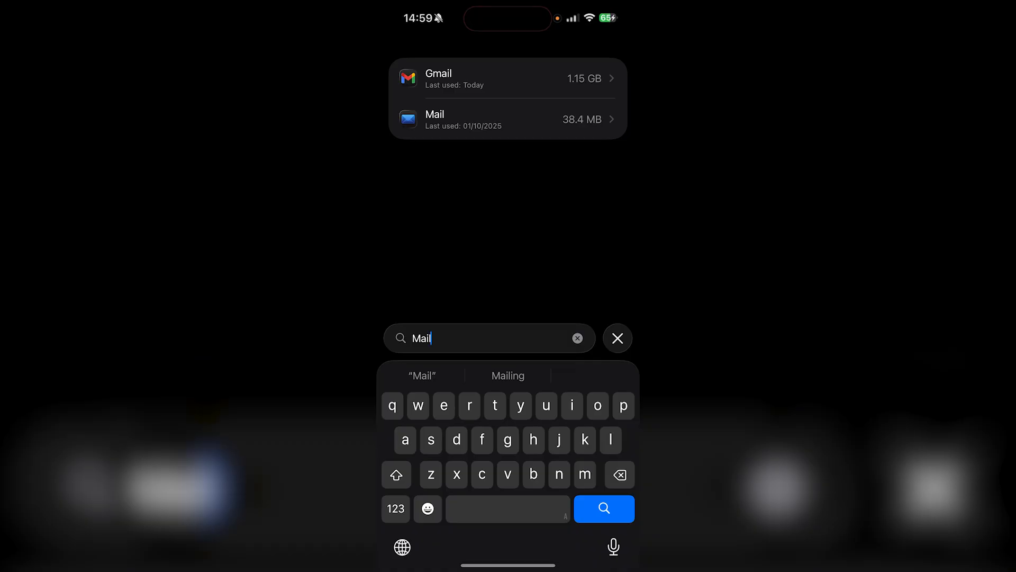
{"action": "left_click", "coordinate": [507, 119]}
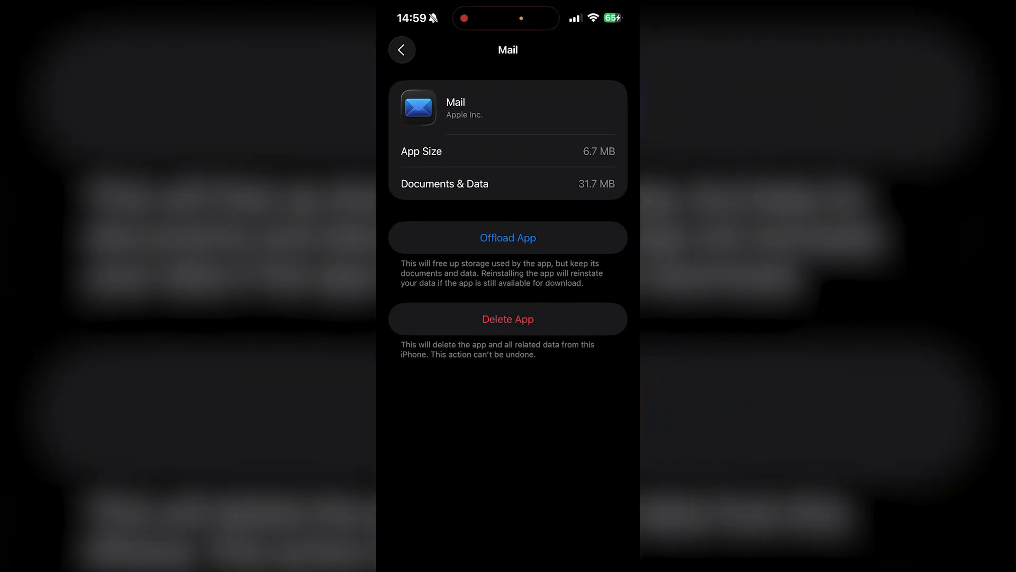